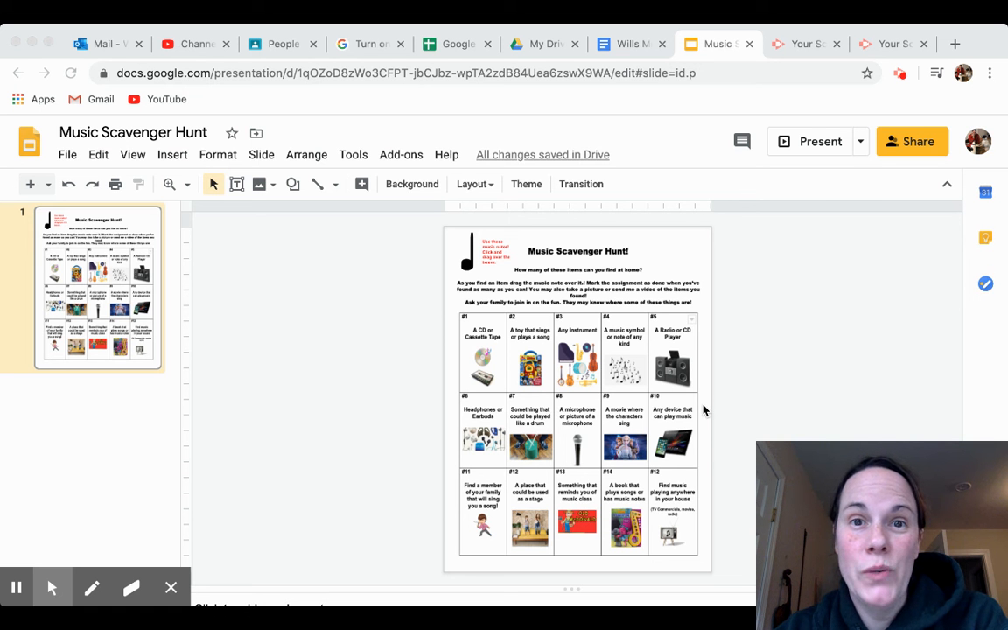
{"action": "mouse_move", "coordinate": [747, 297]}
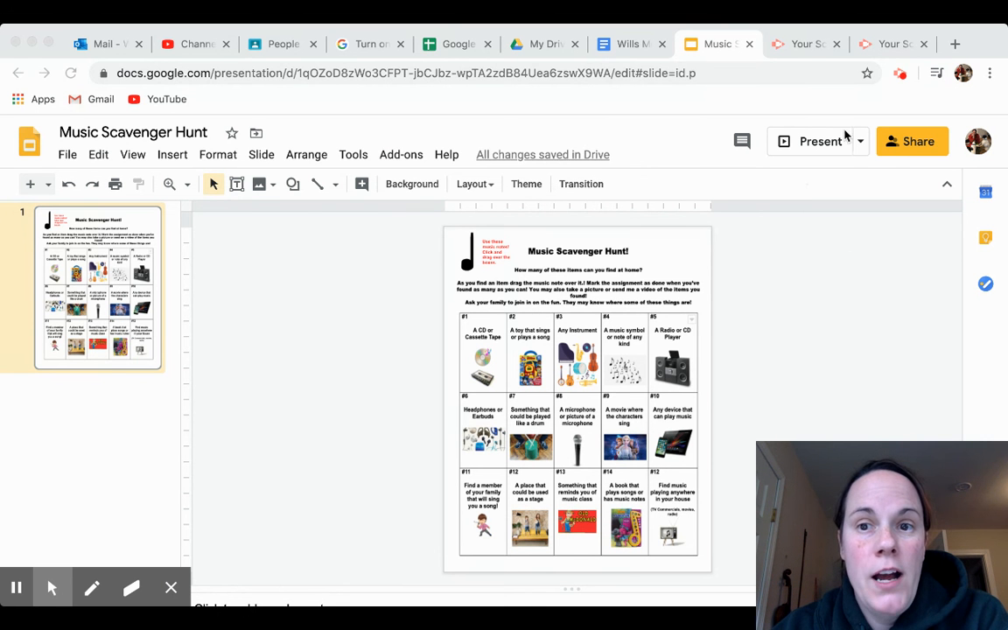
{"action": "mouse_move", "coordinate": [866, 436]}
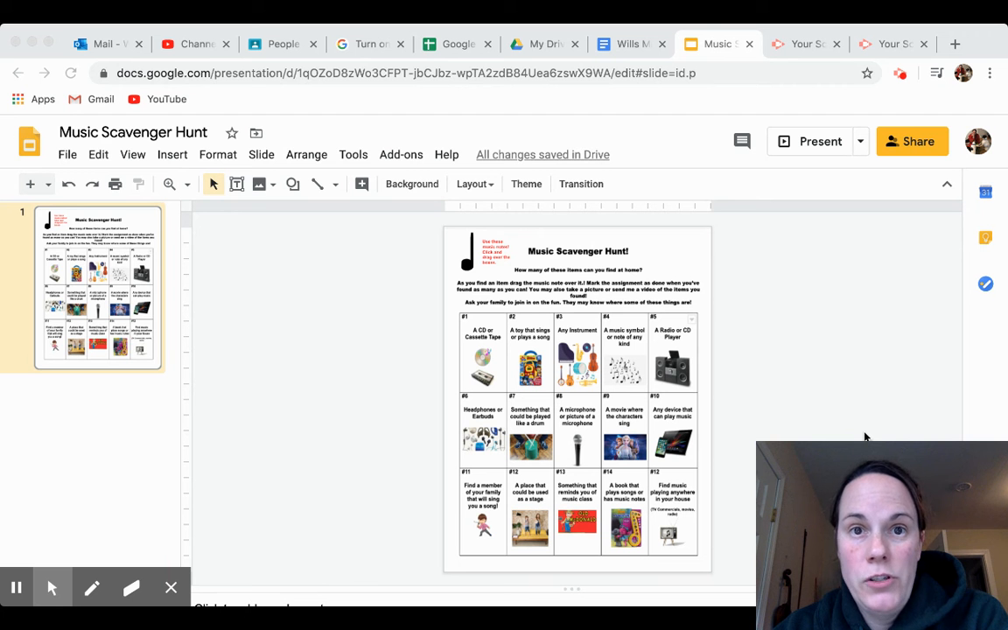
{"action": "mouse_move", "coordinate": [648, 322]}
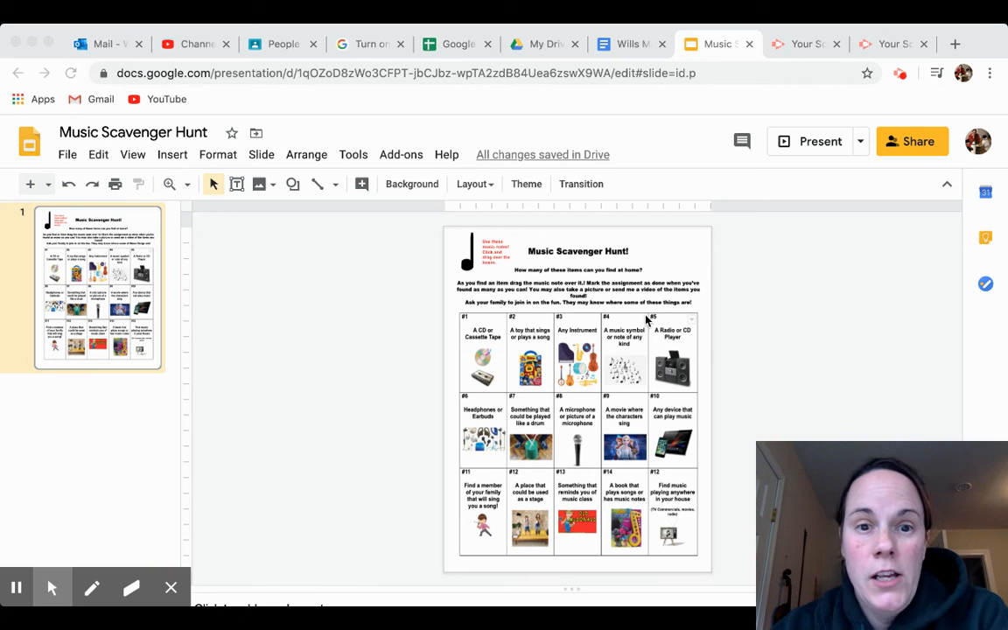
{"action": "mouse_move", "coordinate": [526, 304]}
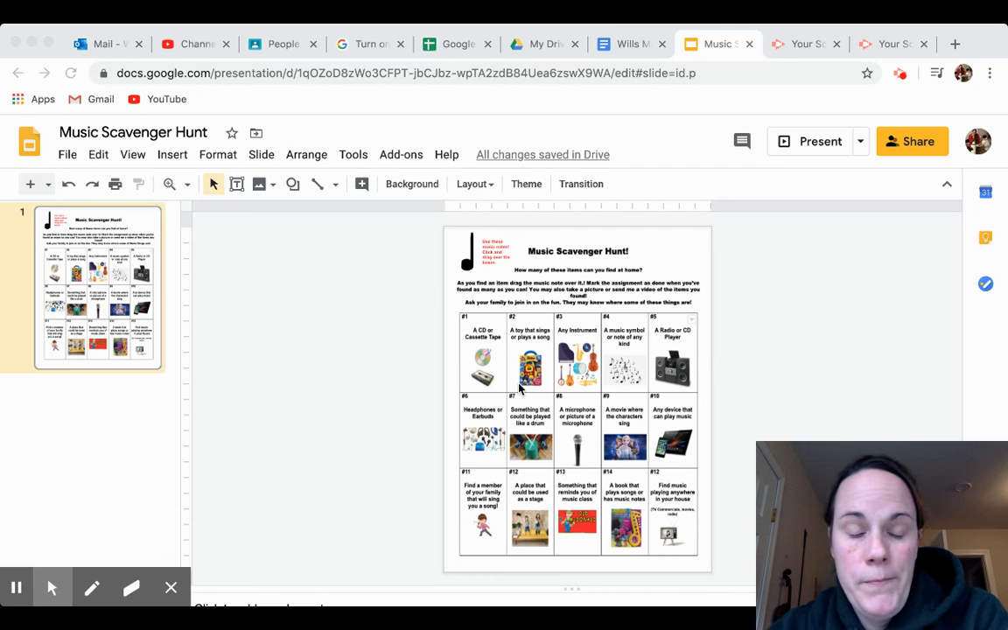
{"action": "mouse_move", "coordinate": [469, 293]}
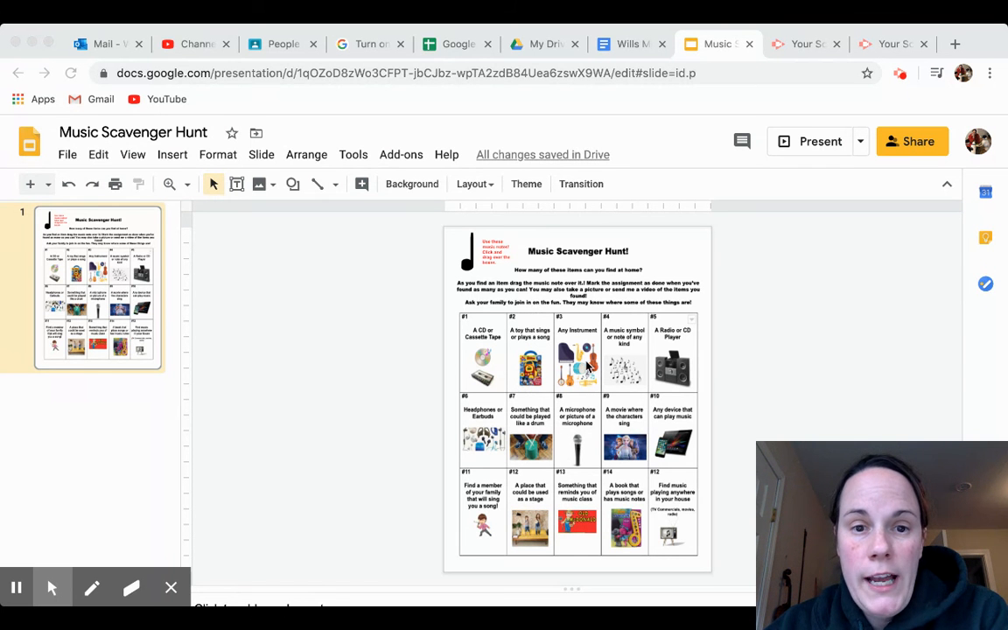
{"action": "mouse_move", "coordinate": [586, 366]}
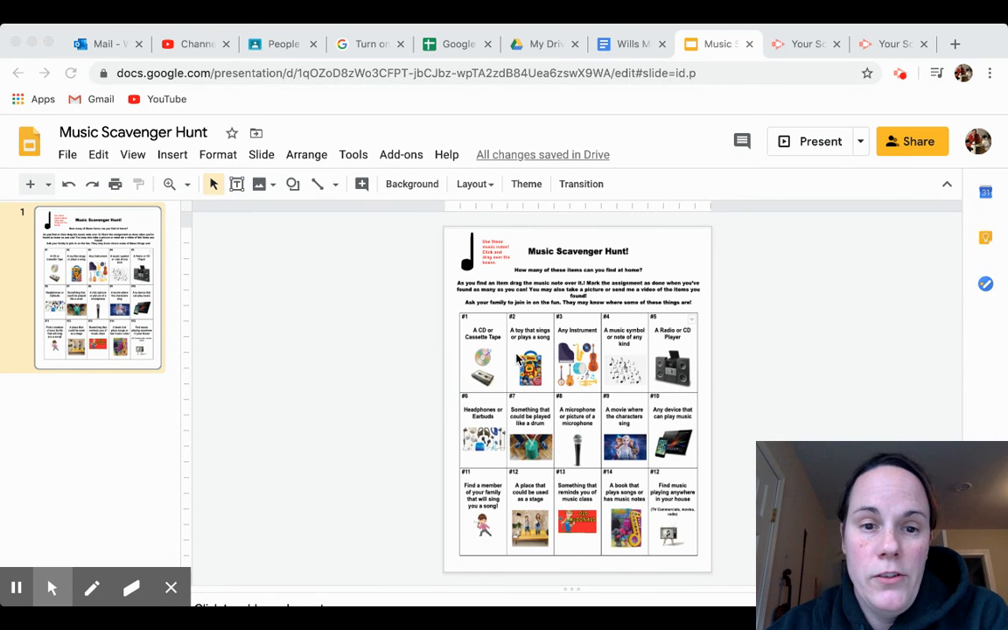
{"action": "mouse_move", "coordinate": [464, 267]}
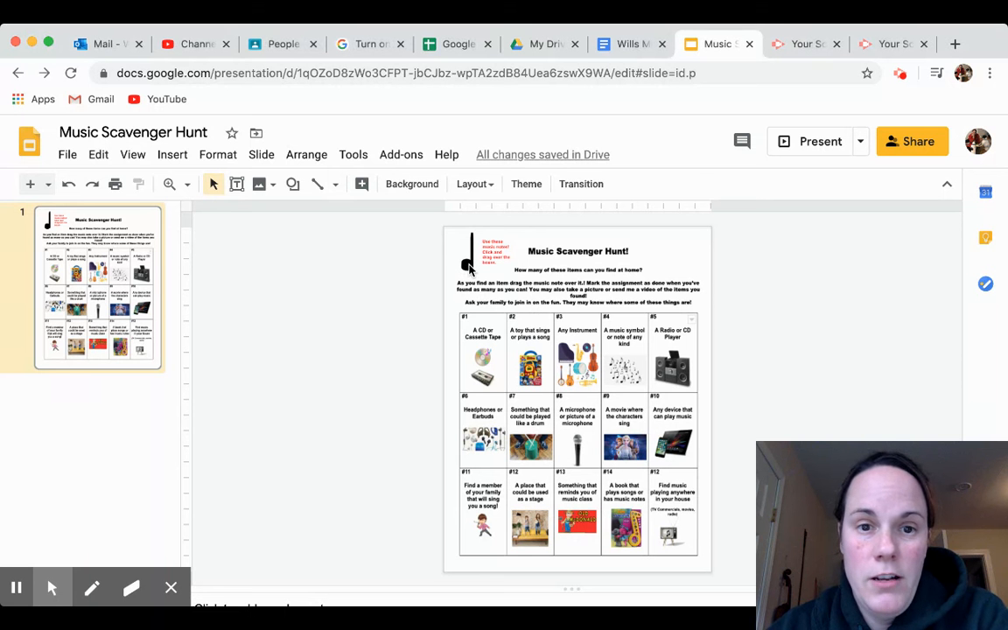
- Drag black music notes onto box #1 (CD/Cassette Tape) and box #8 (microphone)
{"action": "left_click", "coordinate": [466, 263]}
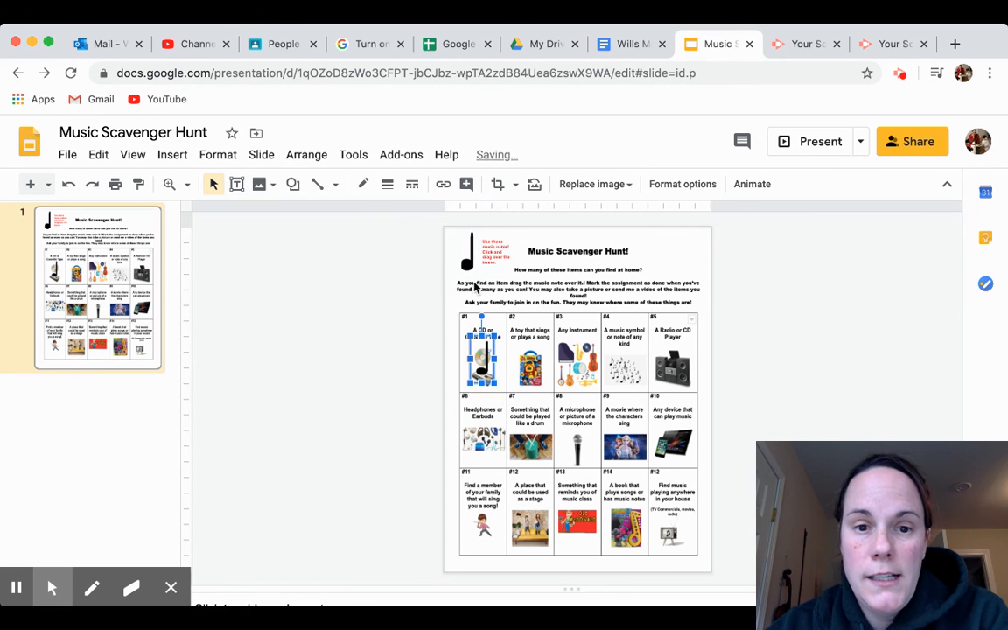
{"action": "left_click_drag", "start_coordinate": [481, 359], "coordinate": [538, 385]}
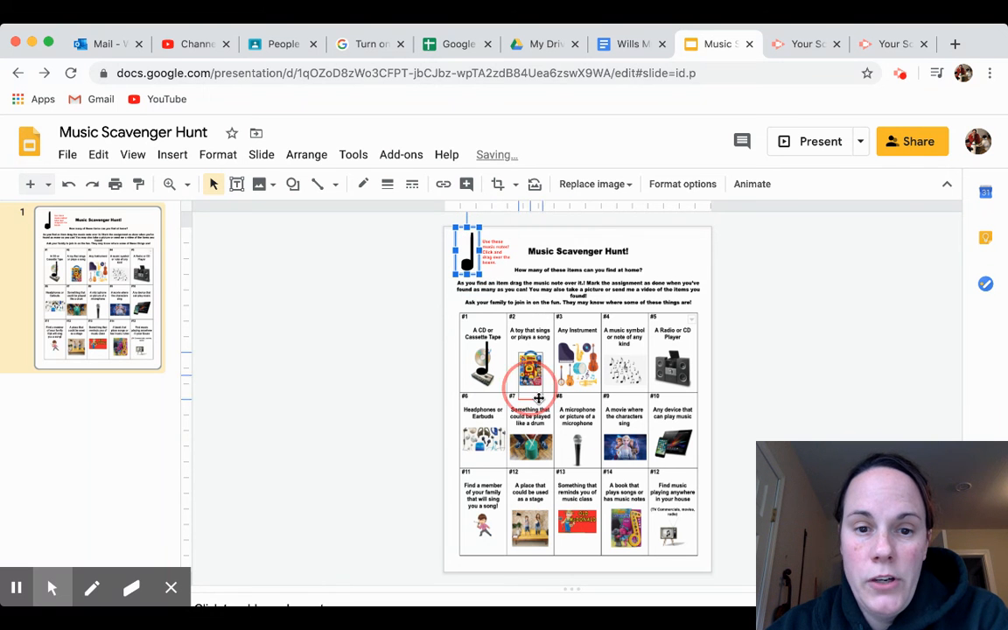
{"action": "left_click_drag", "start_coordinate": [530, 387], "coordinate": [578, 439]}
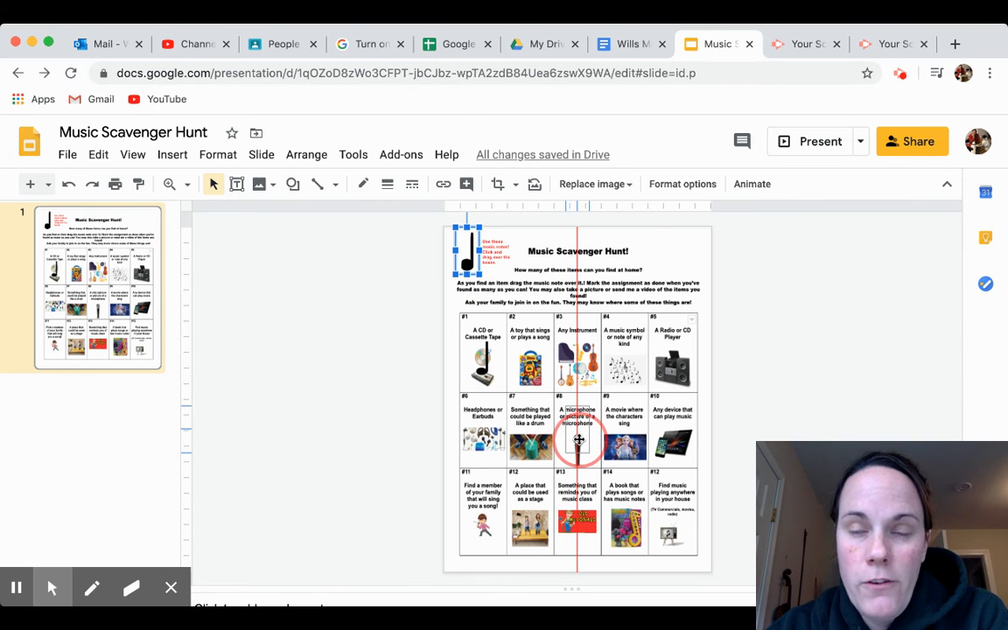
{"action": "left_click_drag", "start_coordinate": [467, 254], "coordinate": [578, 442]}
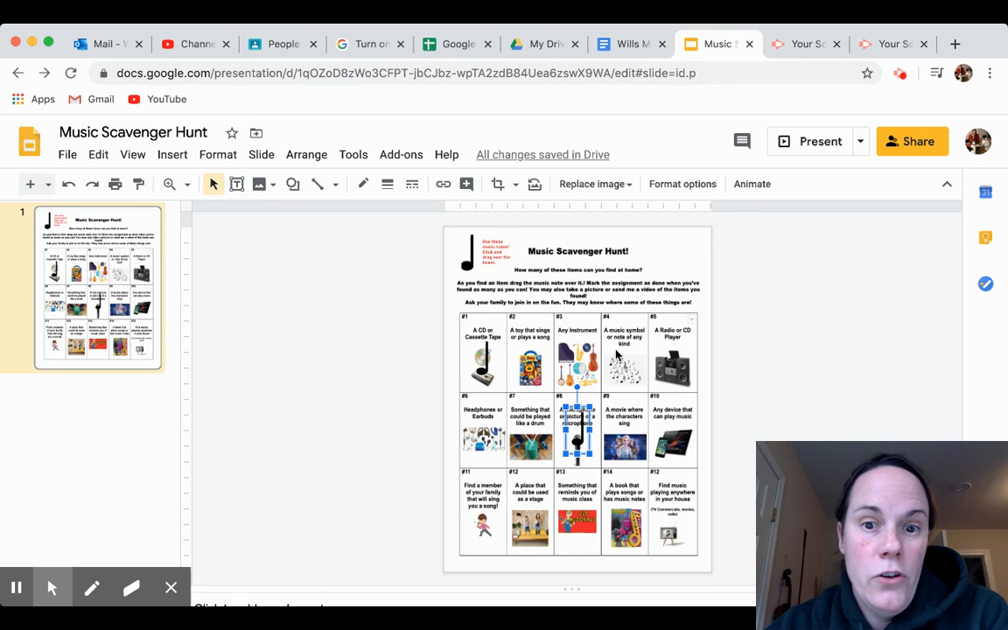
{"action": "mouse_move", "coordinate": [615, 385]}
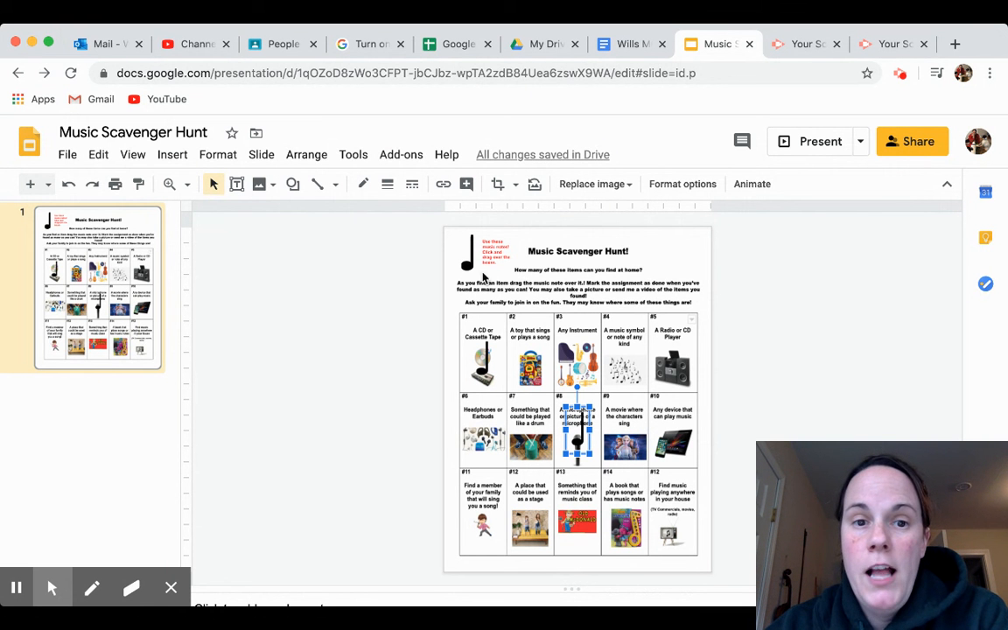
{"action": "mouse_move", "coordinate": [652, 394]}
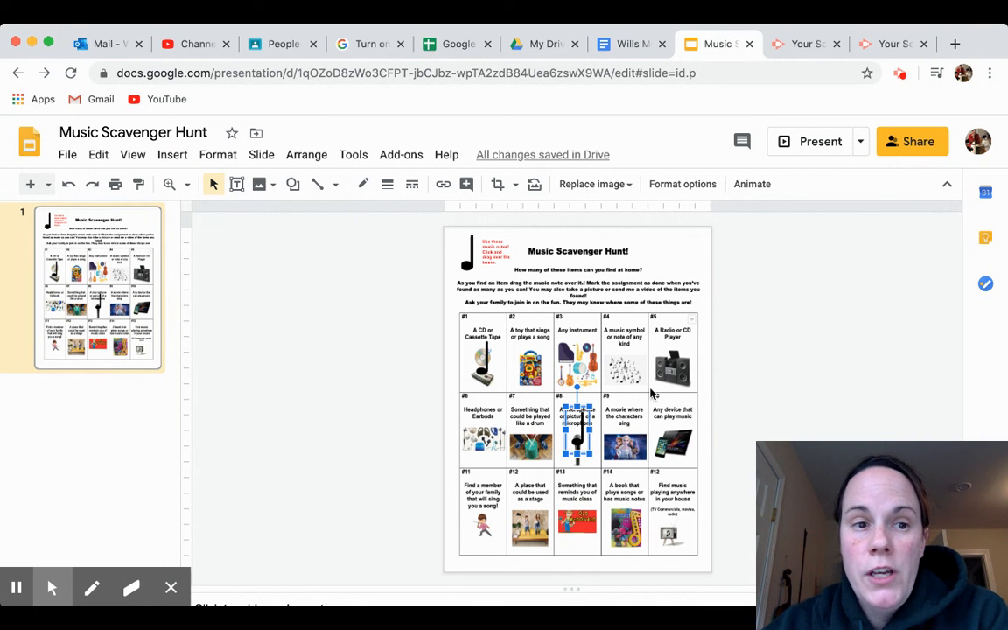
{"action": "mouse_move", "coordinate": [250, 356]}
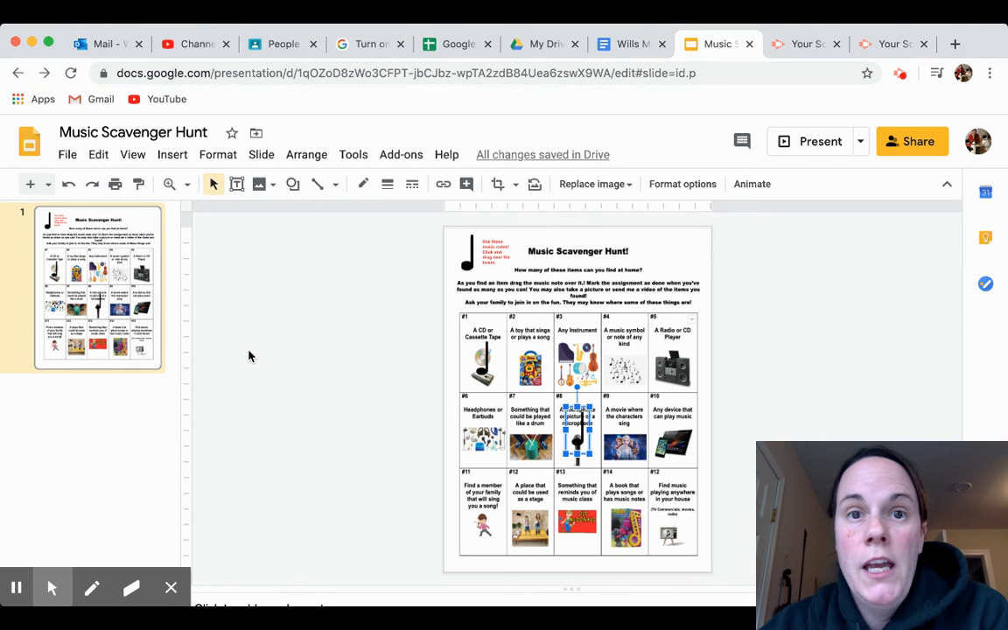
{"action": "mouse_move", "coordinate": [540, 403]}
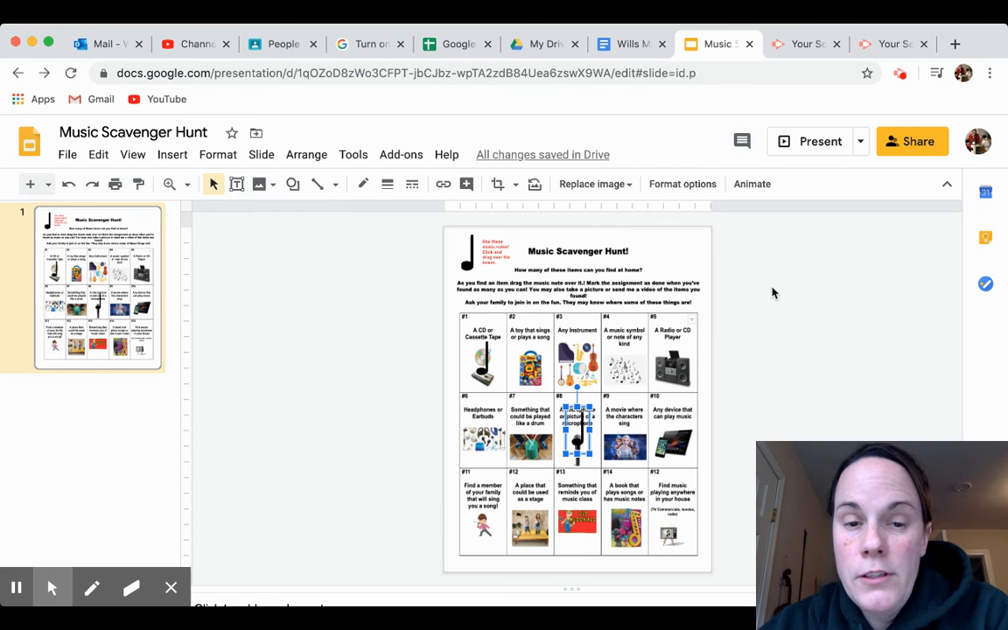
{"action": "mouse_move", "coordinate": [579, 380]}
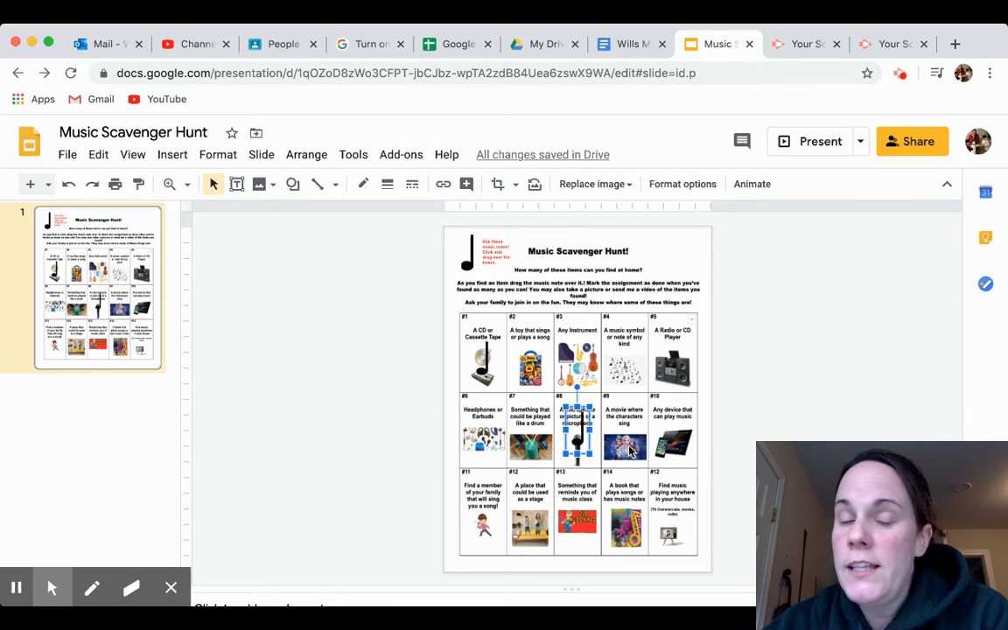
{"action": "mouse_move", "coordinate": [705, 492]}
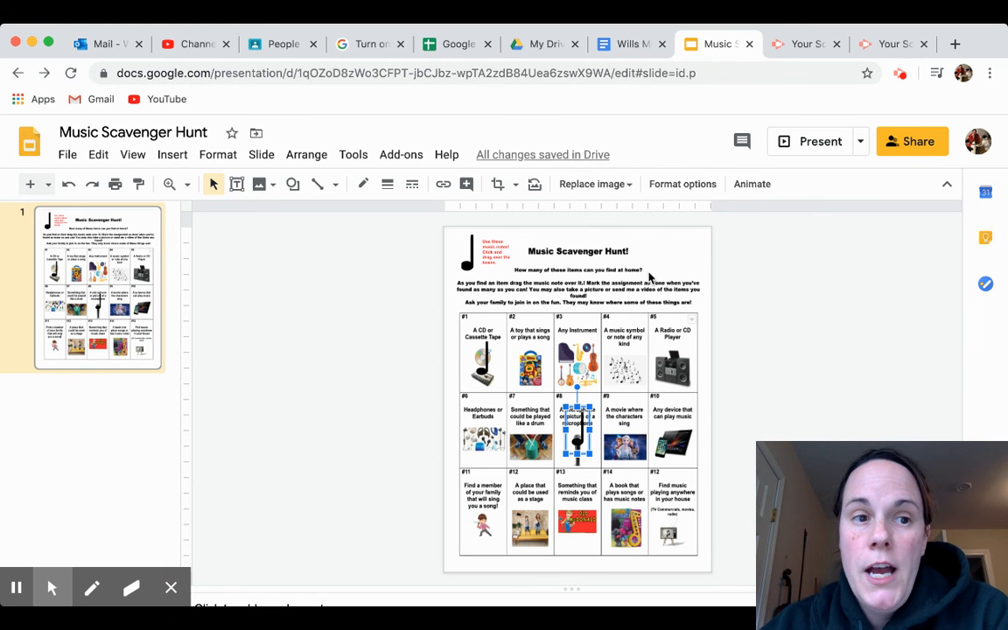
{"action": "mouse_move", "coordinate": [537, 382]}
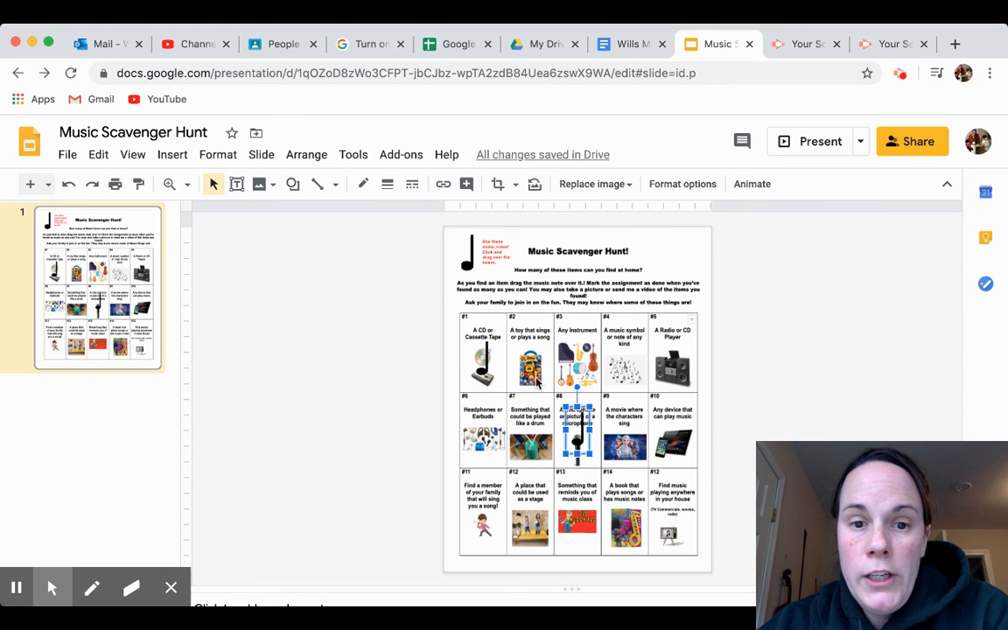
{"action": "mouse_move", "coordinate": [503, 400]}
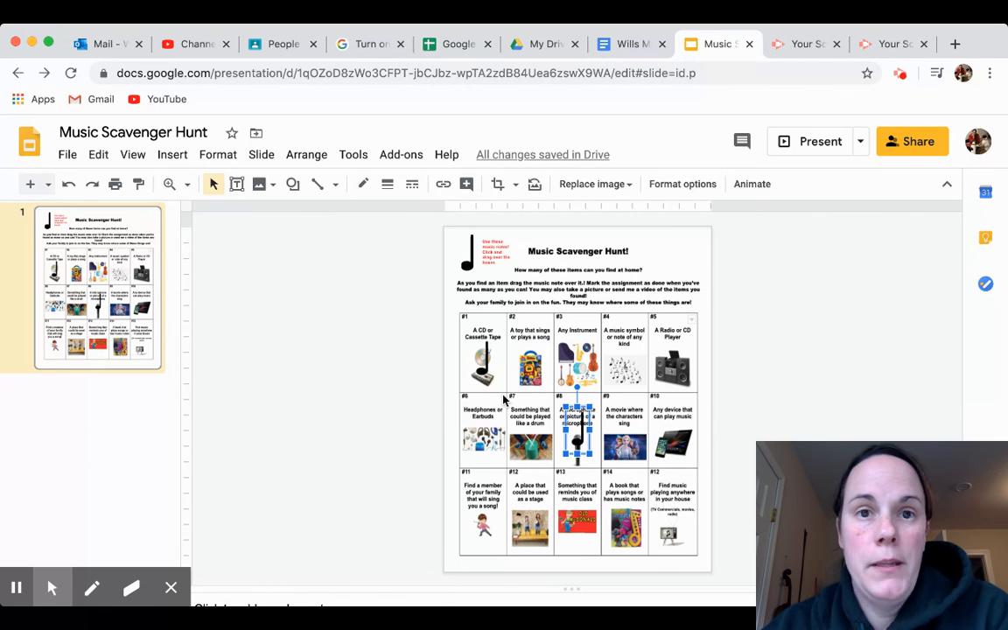